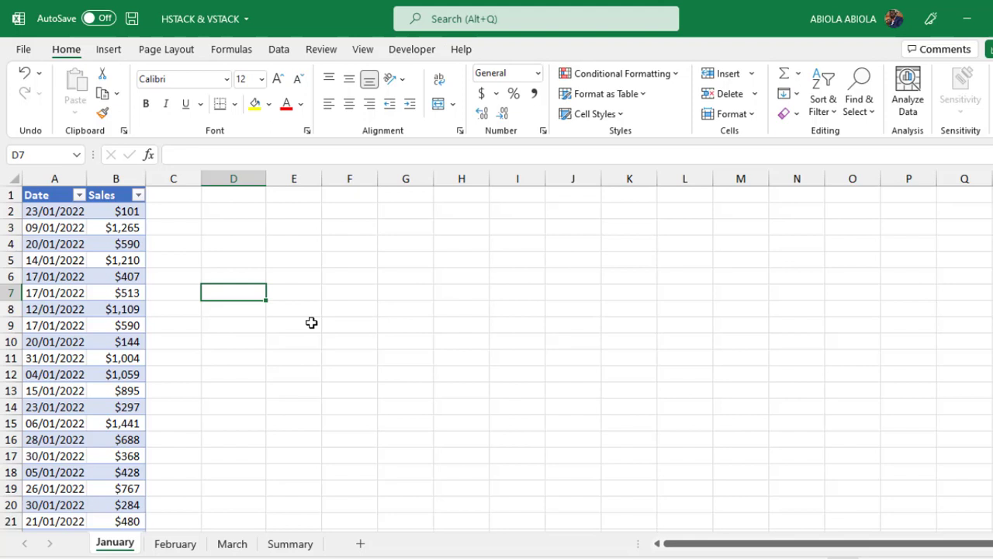
Step: Try out =HS and =VS formula starts in a cell, then abandon the half-entered formula
click(293, 325)
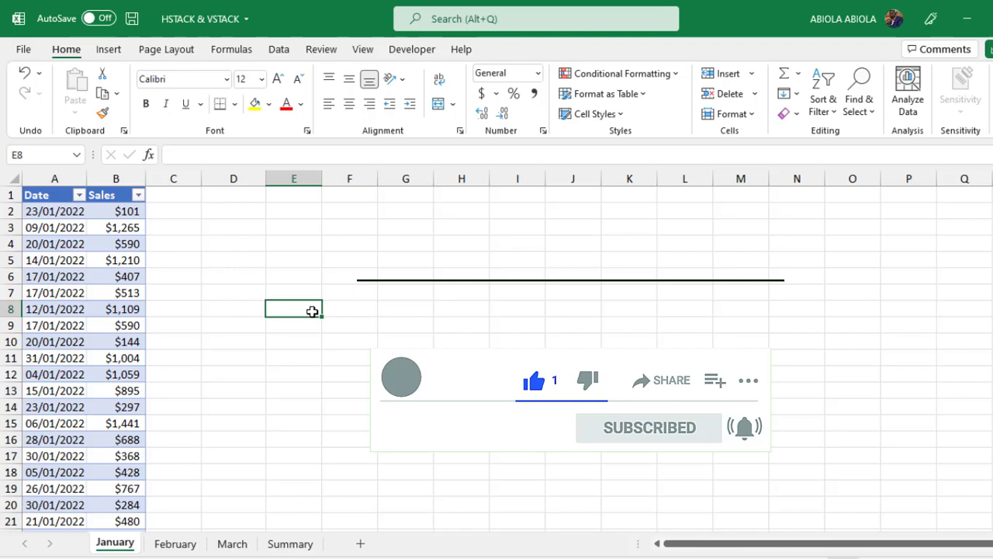
click(294, 226)
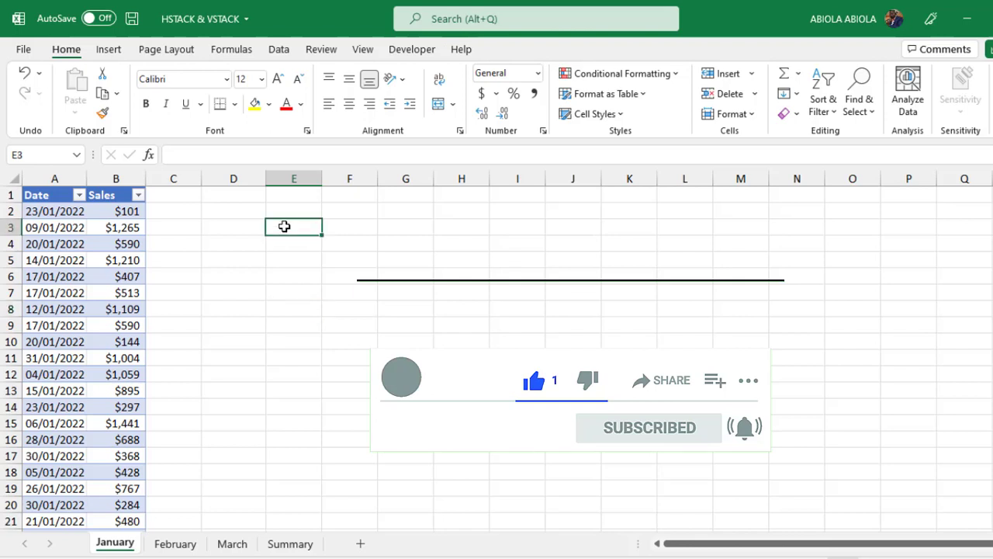
text(=hs)
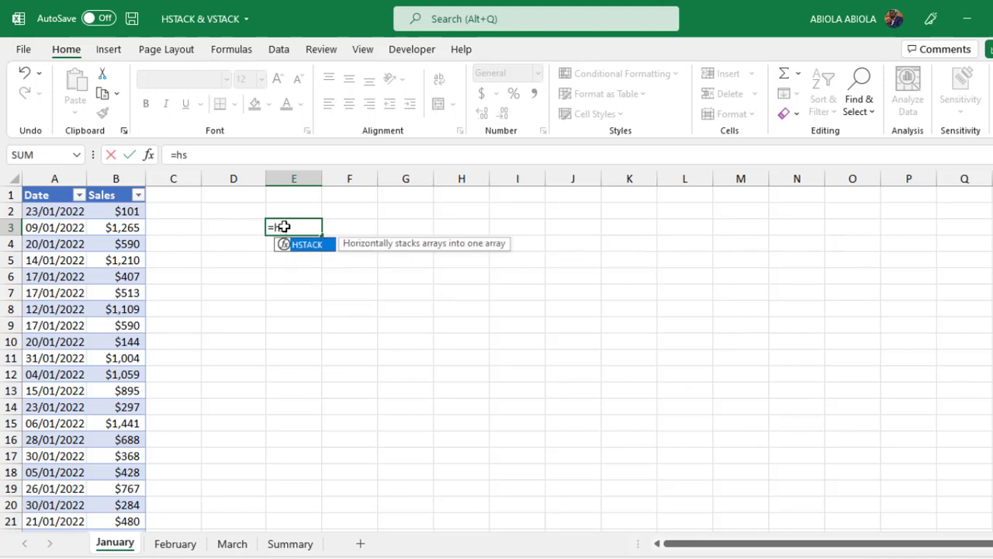
mouse_move(405, 261)
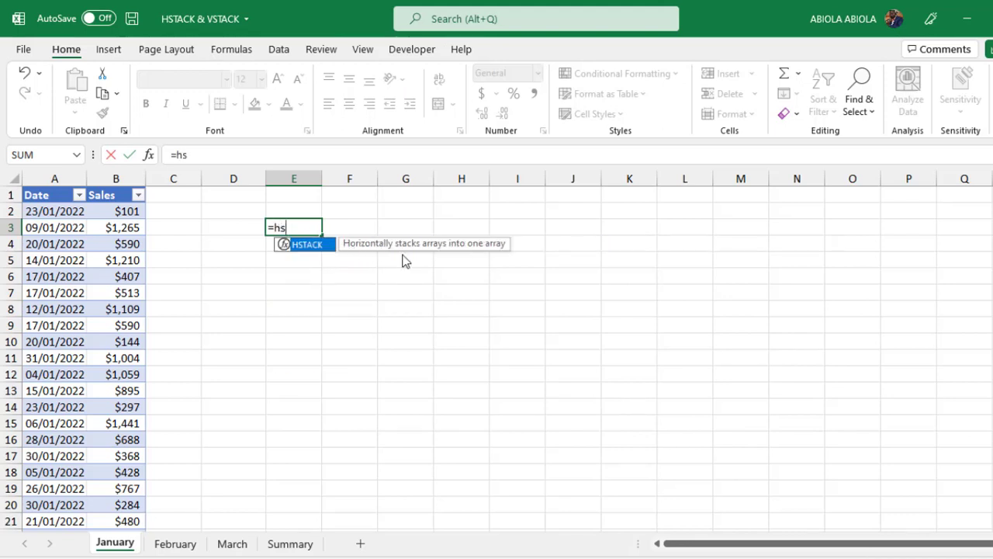
mouse_move(429, 250)
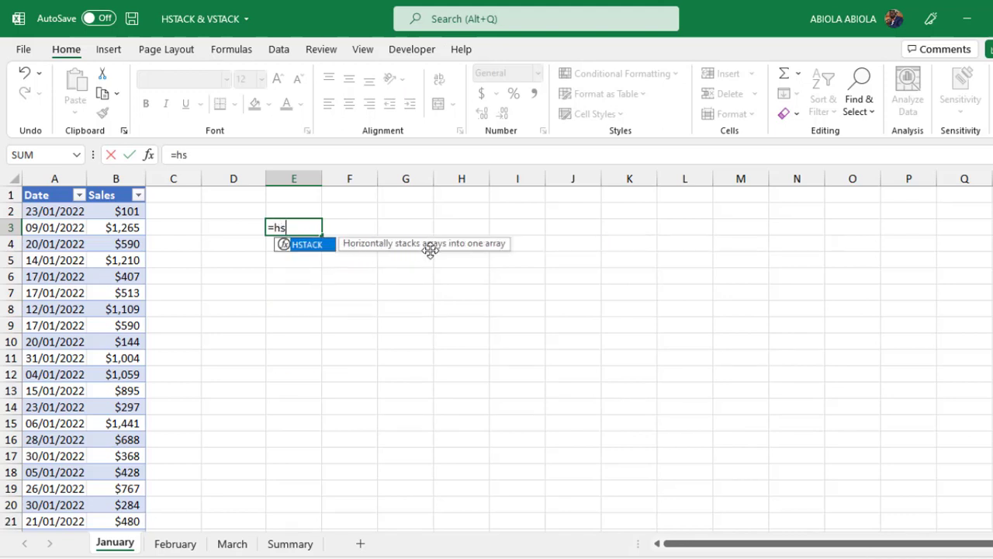
text(=vs)
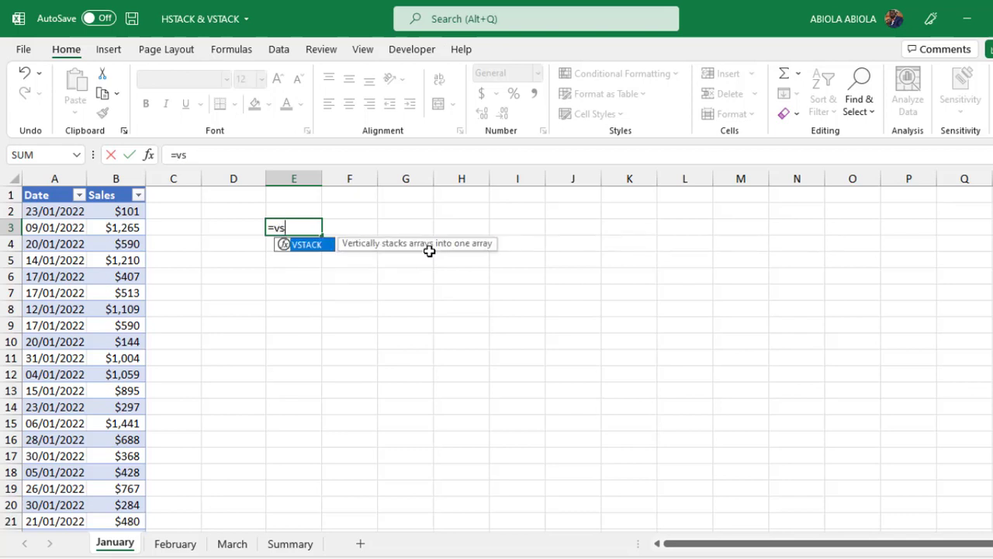
mouse_move(440, 251)
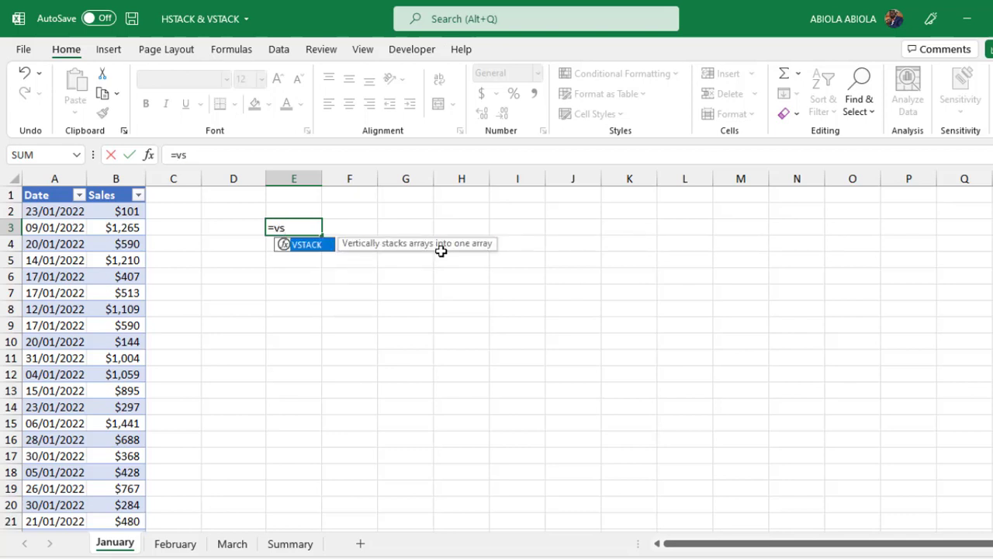
mouse_move(464, 251)
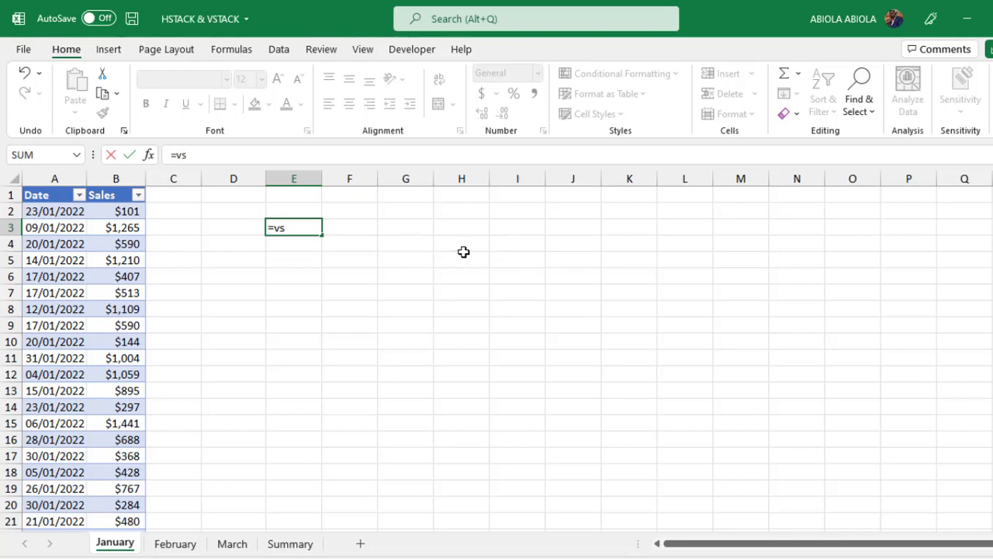
key(Escape)
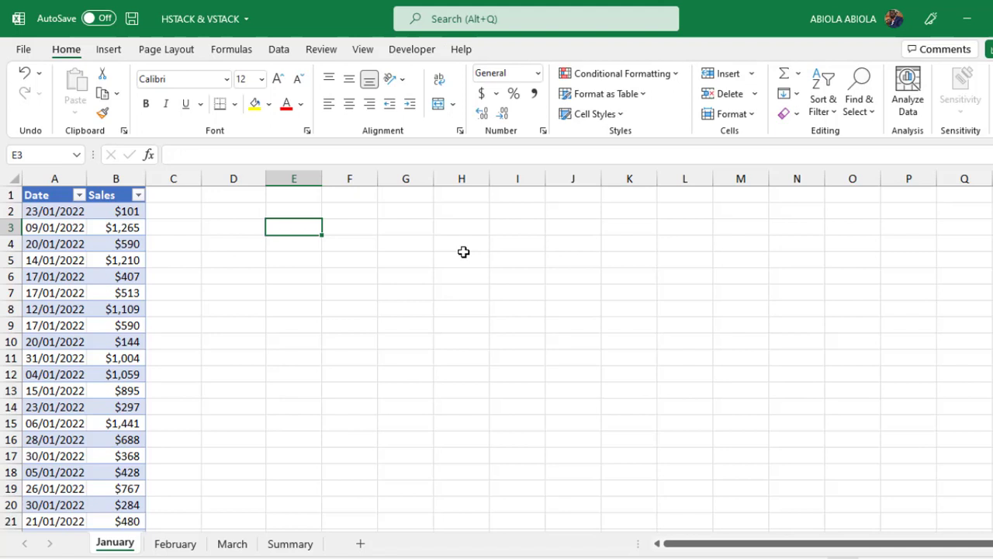
mouse_move(379, 400)
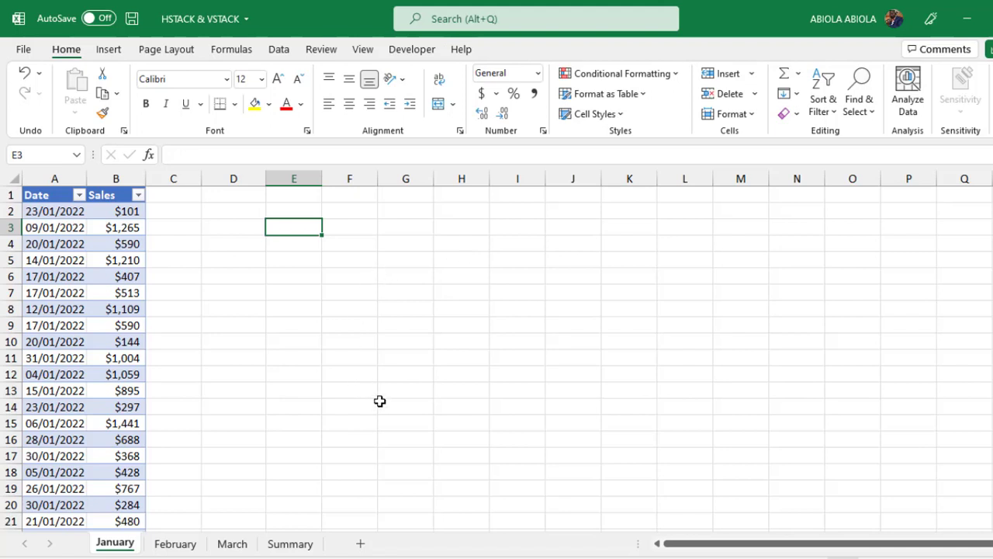
Step: Confirm the January table is named Jan via Table Design, review February and March, and land on Summary
click(115, 276)
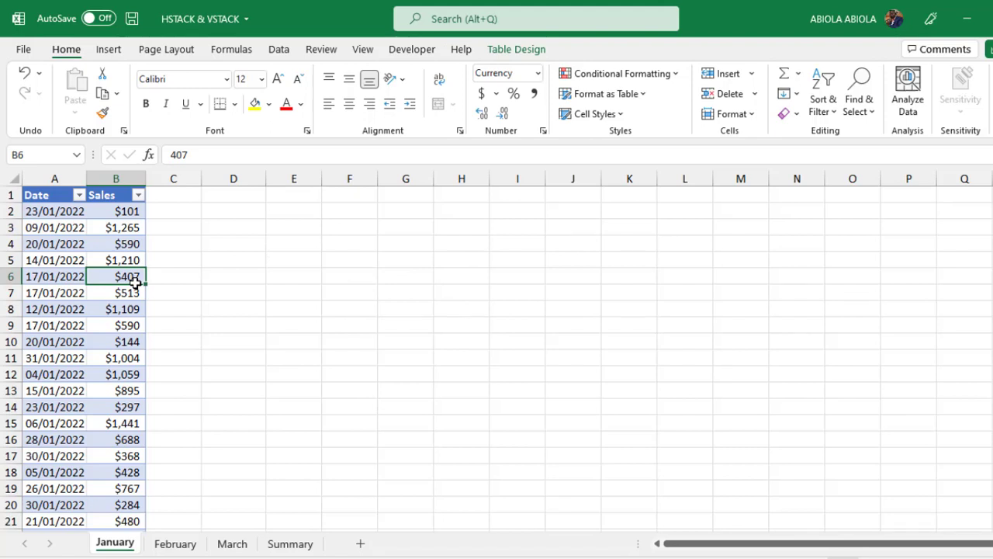
click(115, 309)
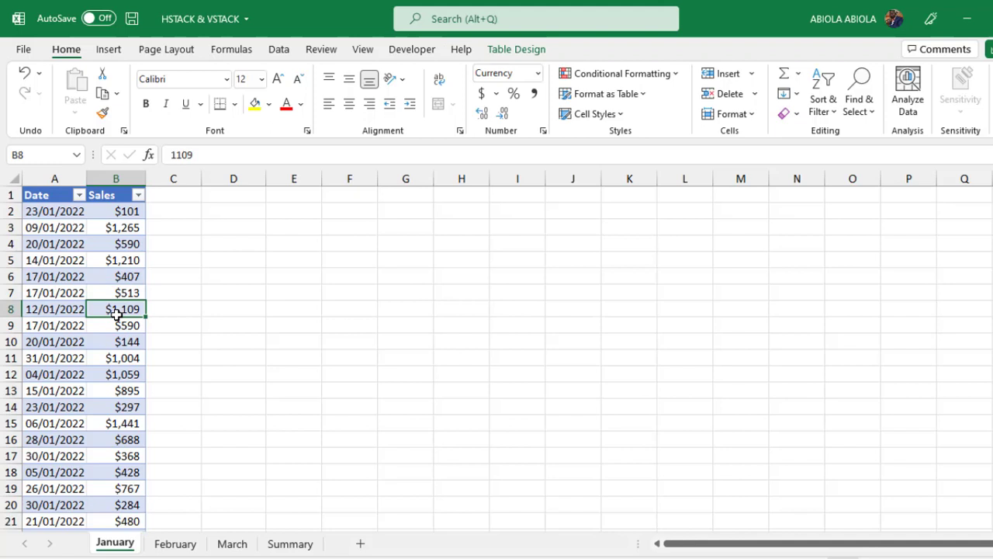
mouse_move(553, 62)
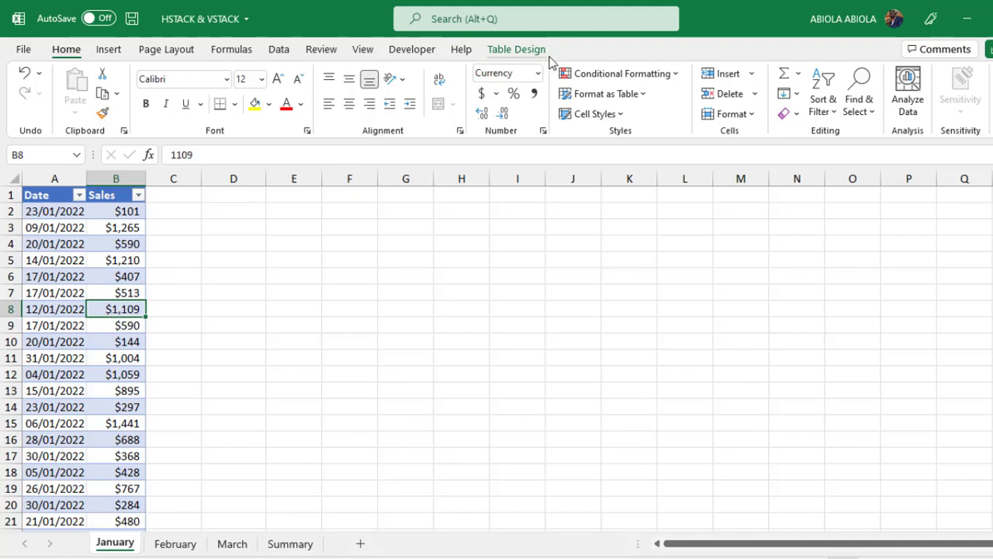
click(515, 49)
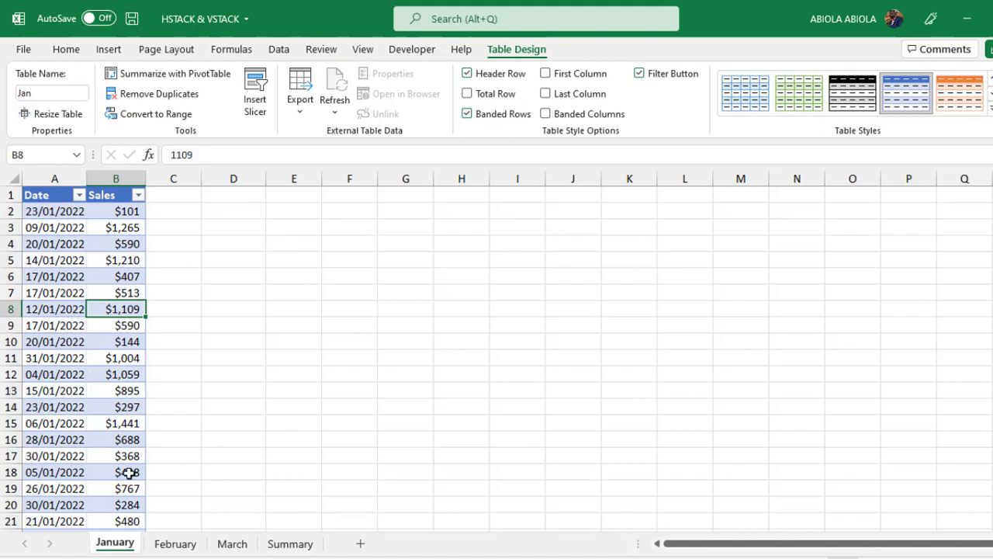
click(173, 543)
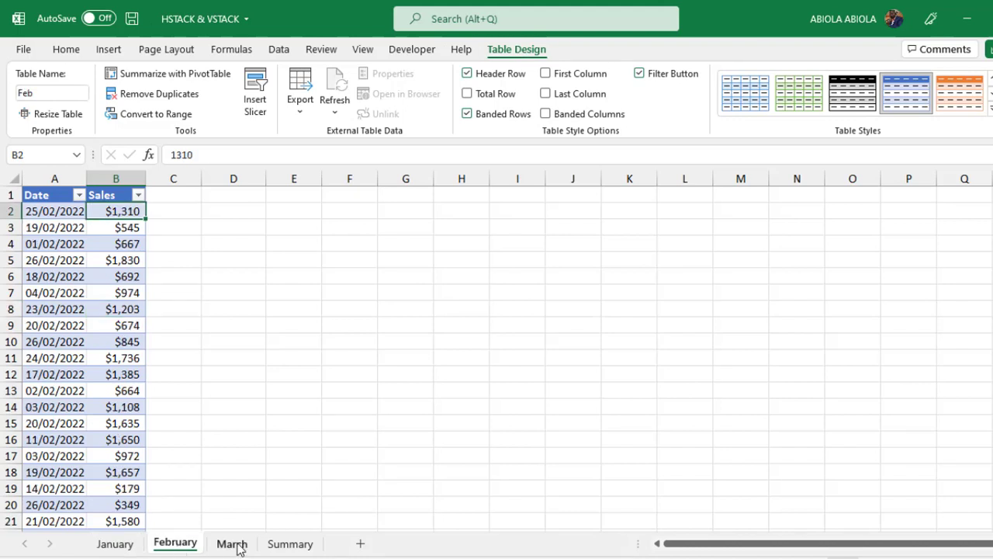
click(232, 543)
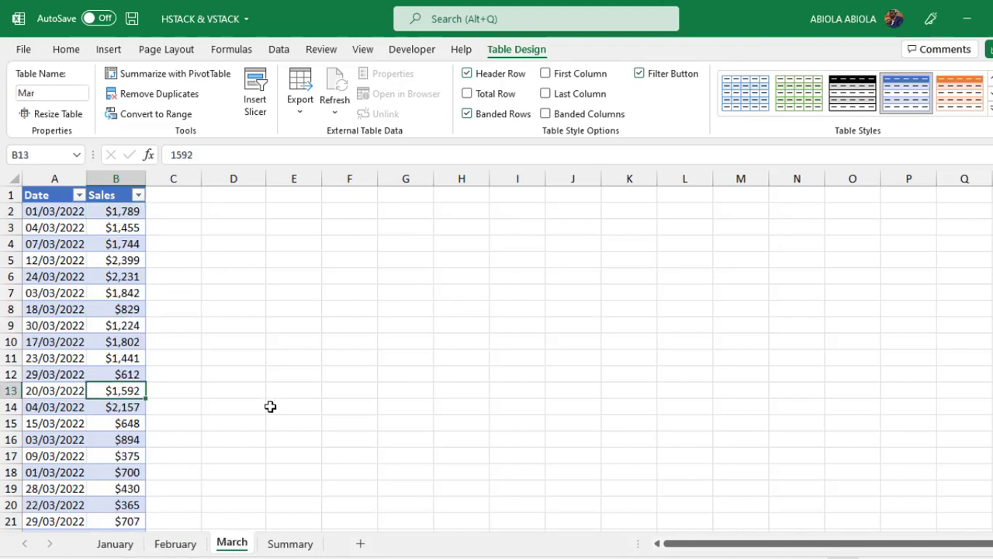
click(288, 543)
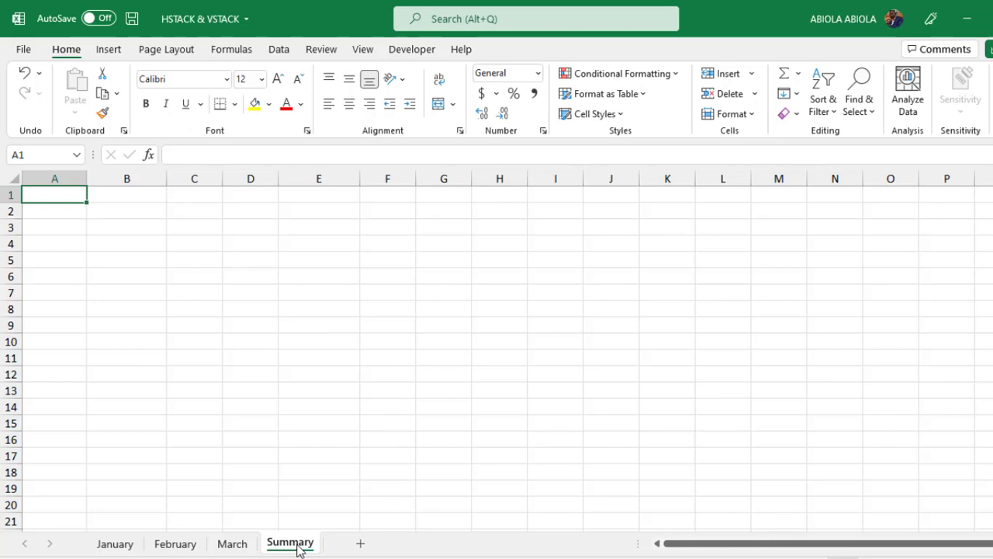
Step: Enter =VSTACK(Jan[#All],Feb,Mar) in Summary!A1 using table-name autocomplete
text(=v)
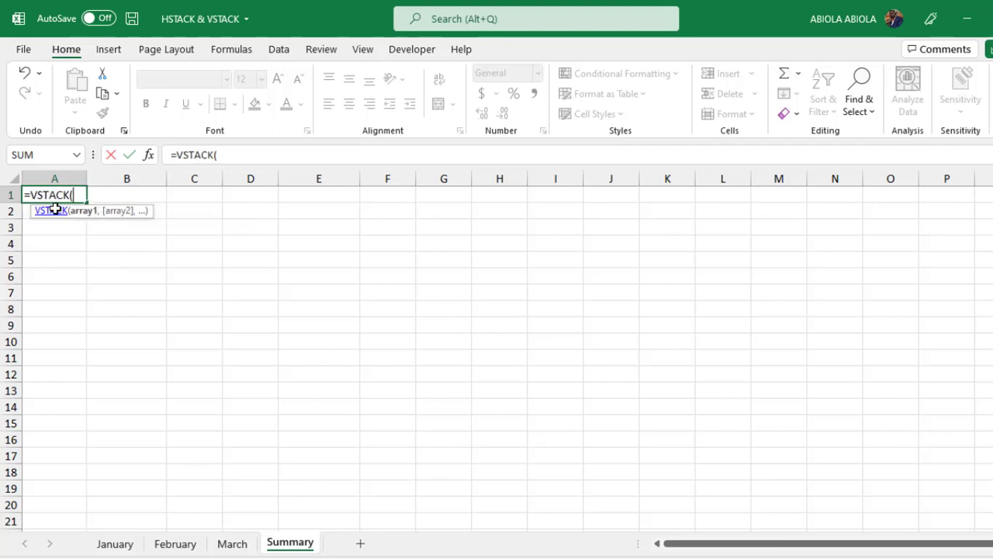
mouse_move(115, 466)
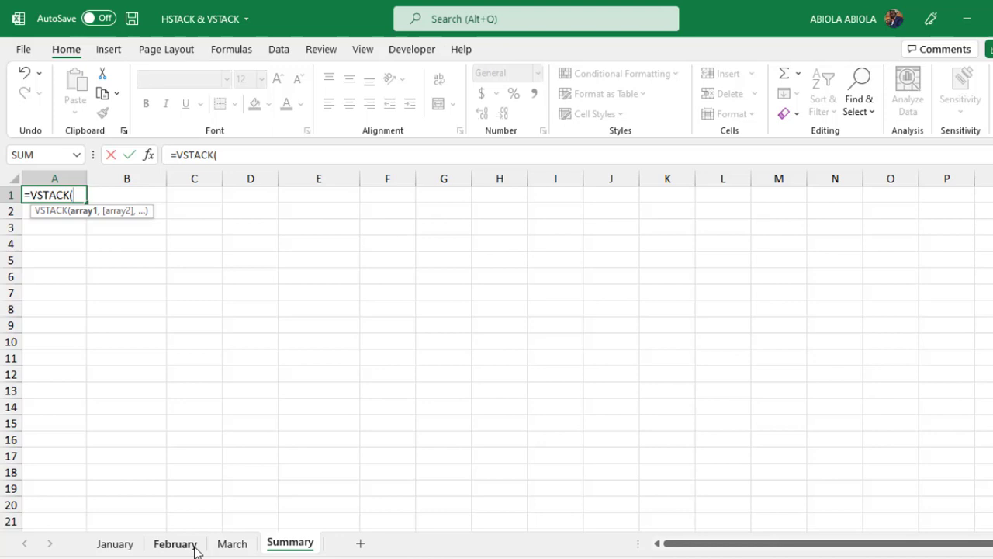
text(j)
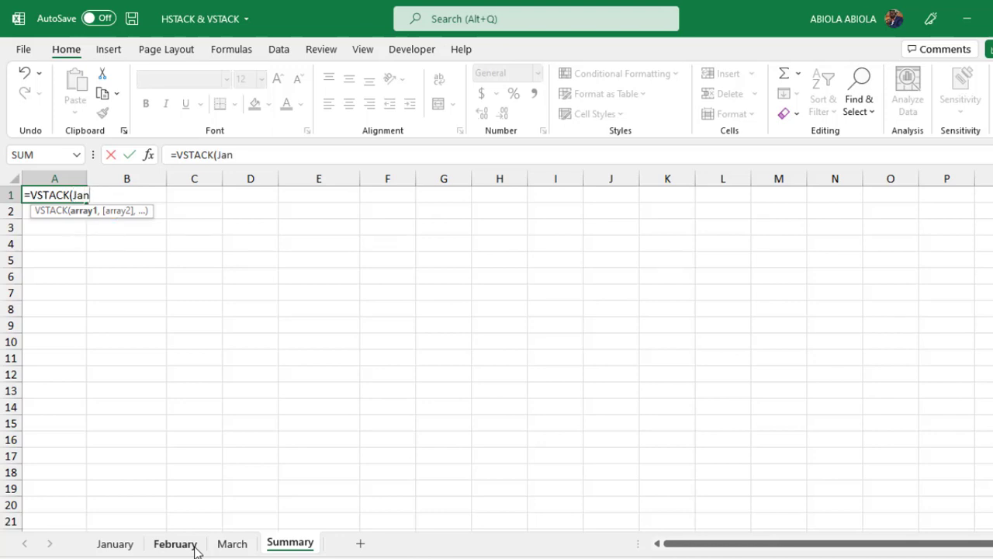
text([#All)
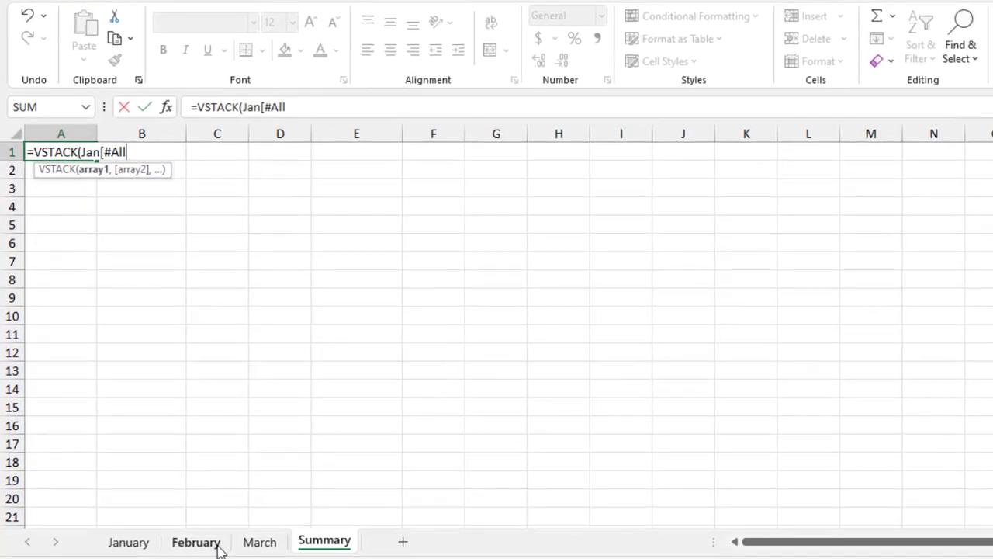
text(],)
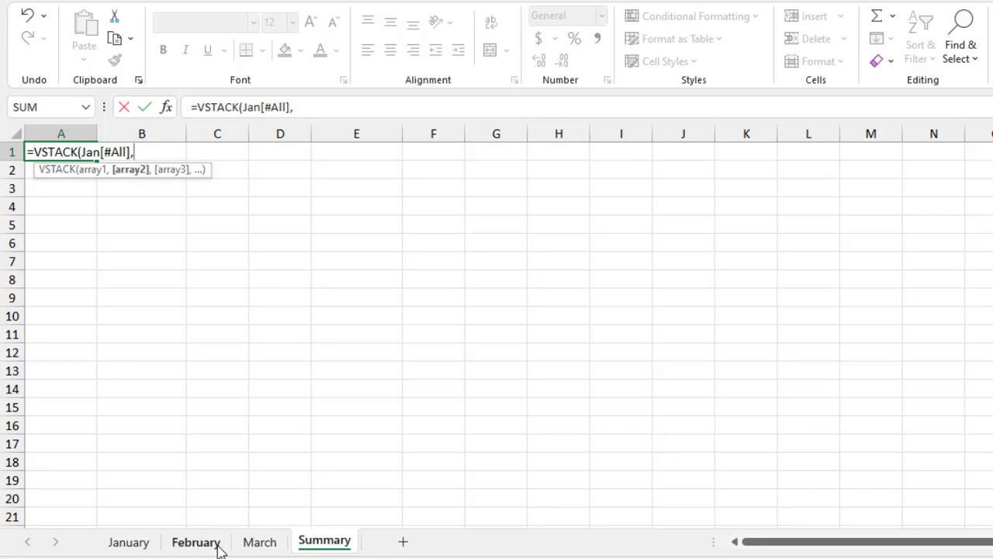
text(Feb)
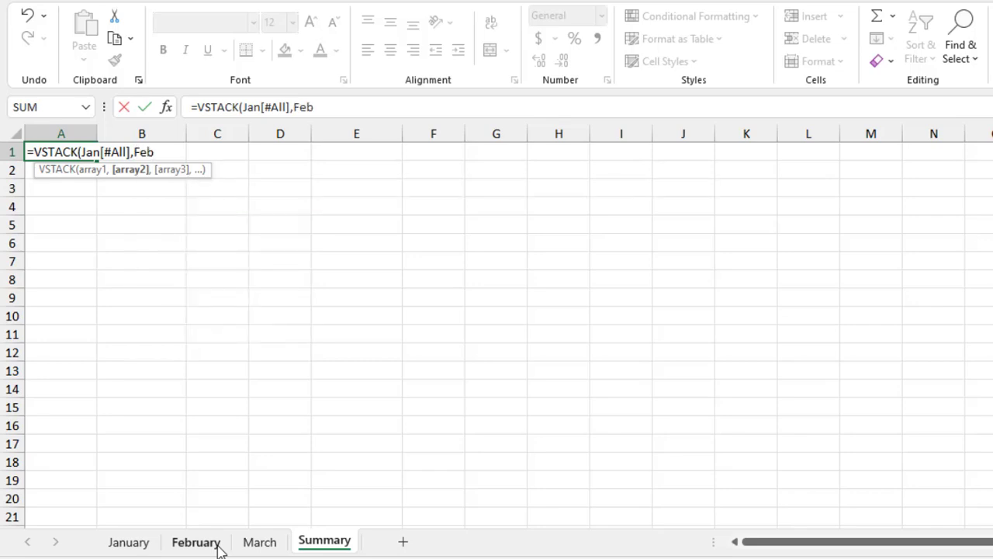
text(,)
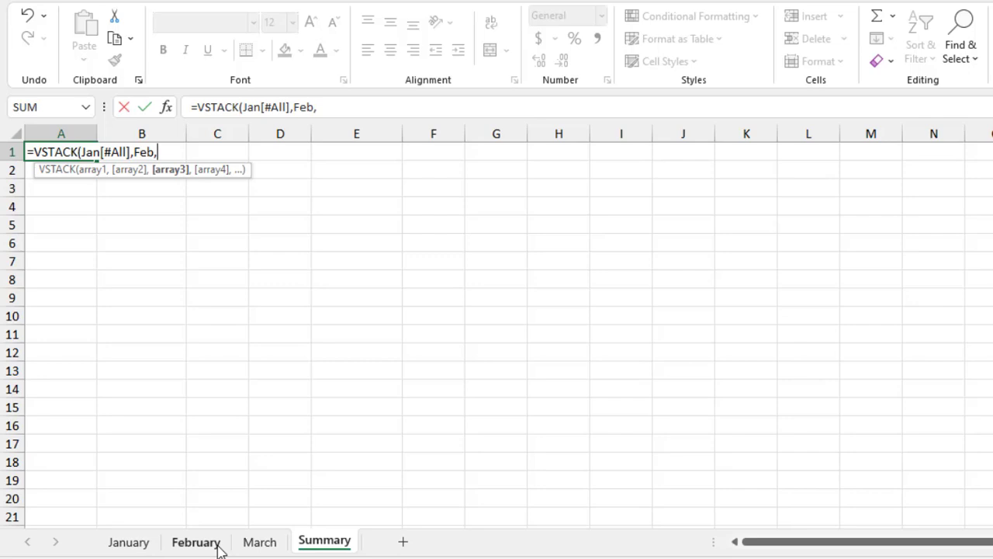
text(ma)
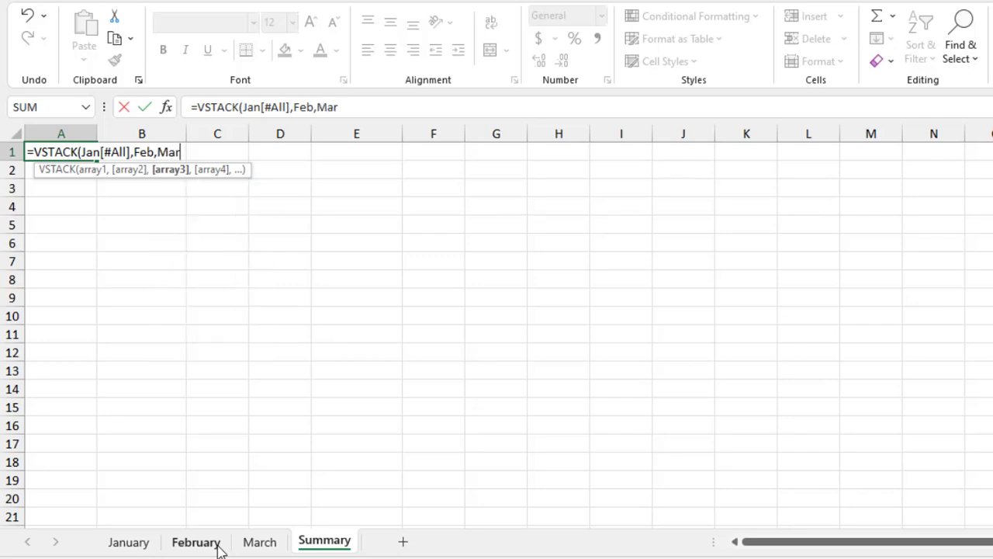
text())
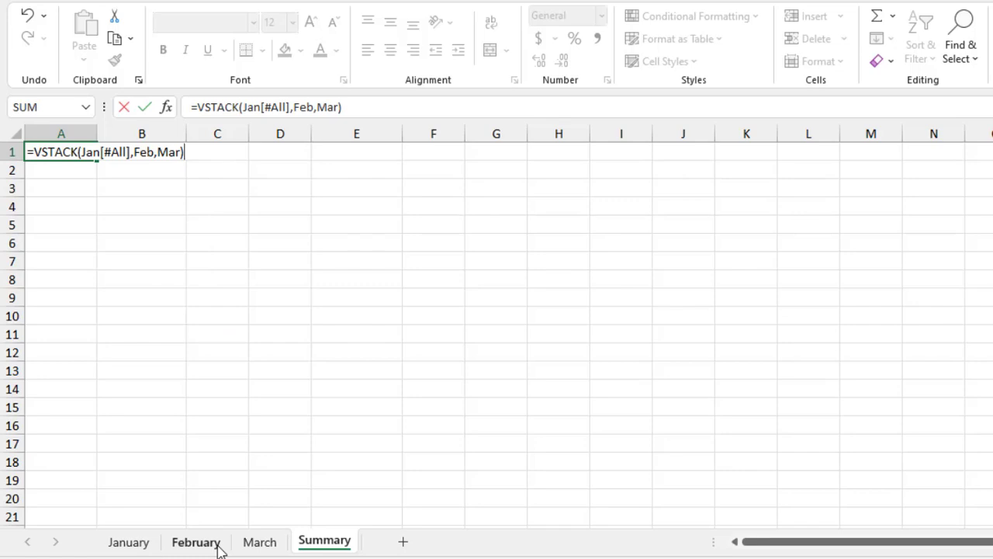
key(Return)
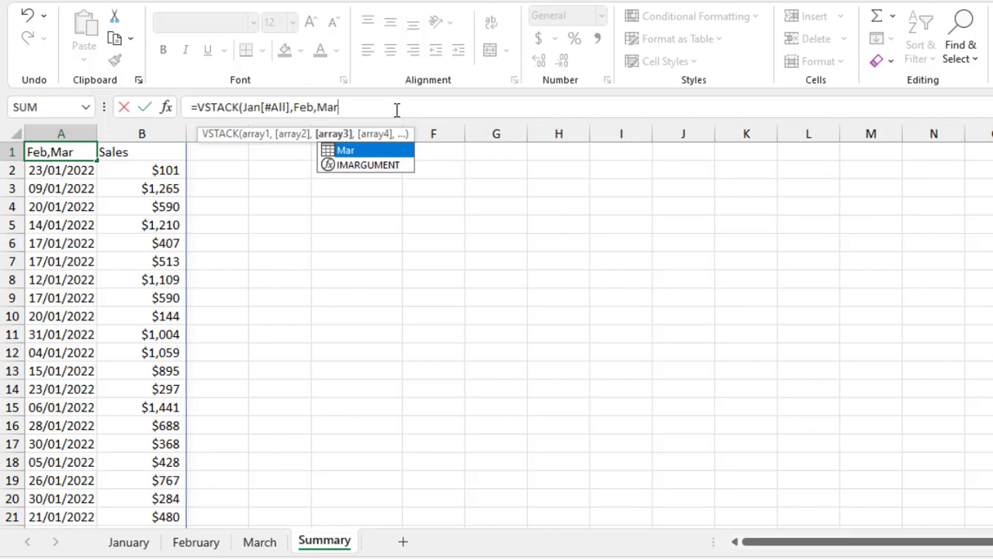
Step: Reopen the formula and begin an HSTACK argument after Mar for the Total row
text(,)
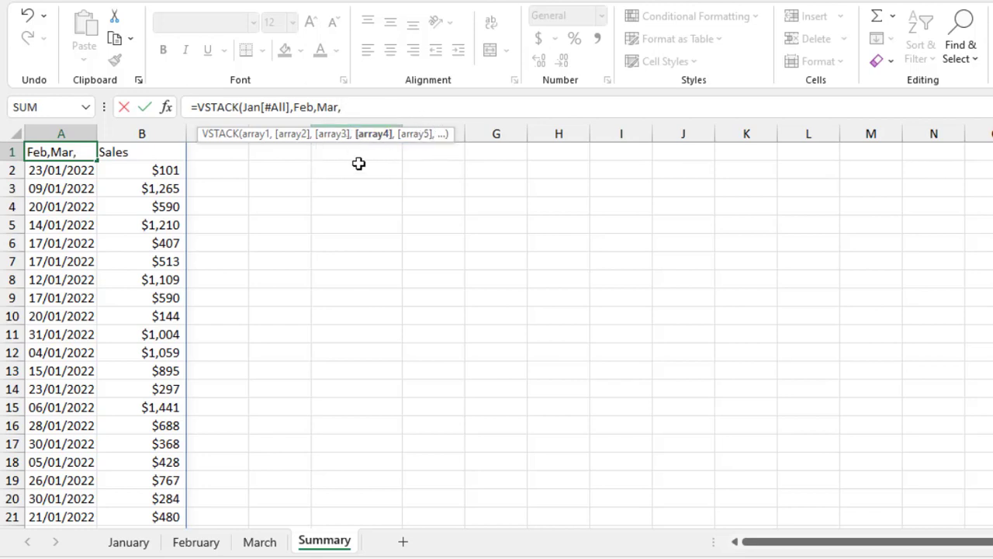
mouse_move(371, 155)
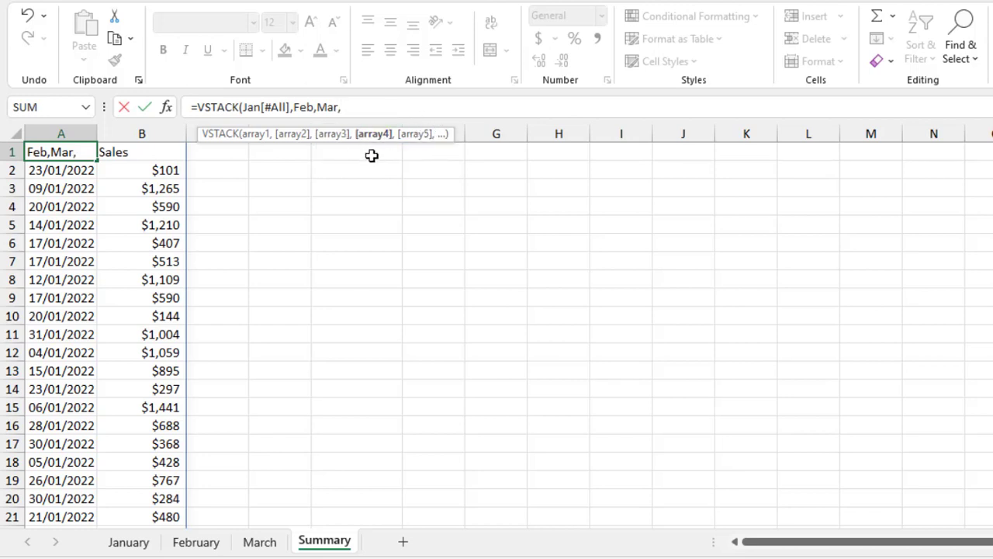
text(hst)
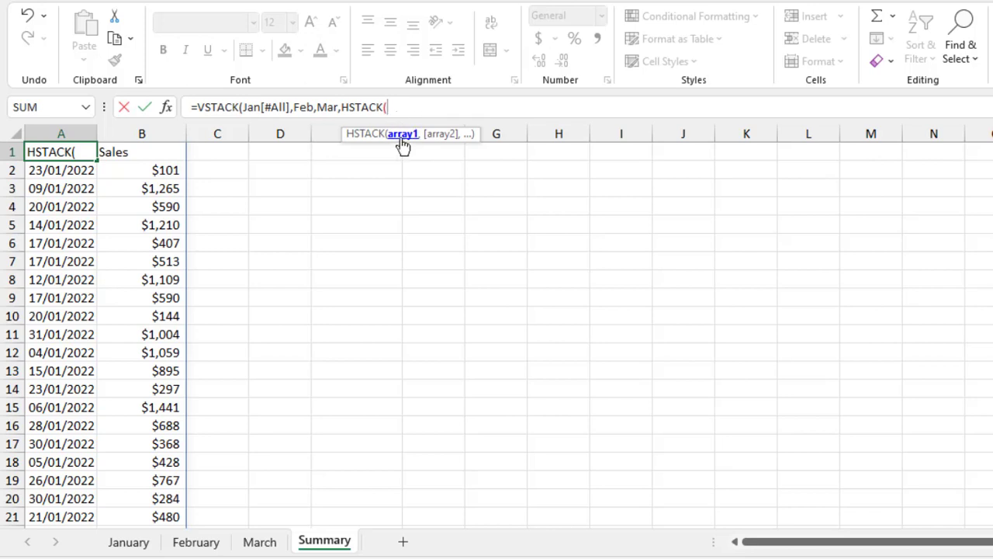
Step: Write HSTACK("Total",SUM(Jan[Sales],Feb[Sales],Mar[Sales])) and close the VSTACK parentheses
text(")
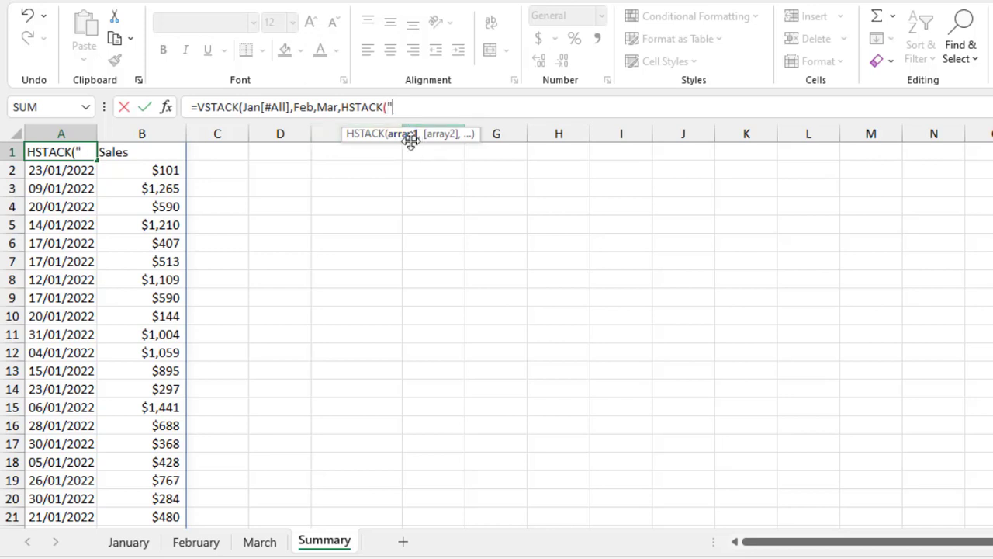
text(Total)
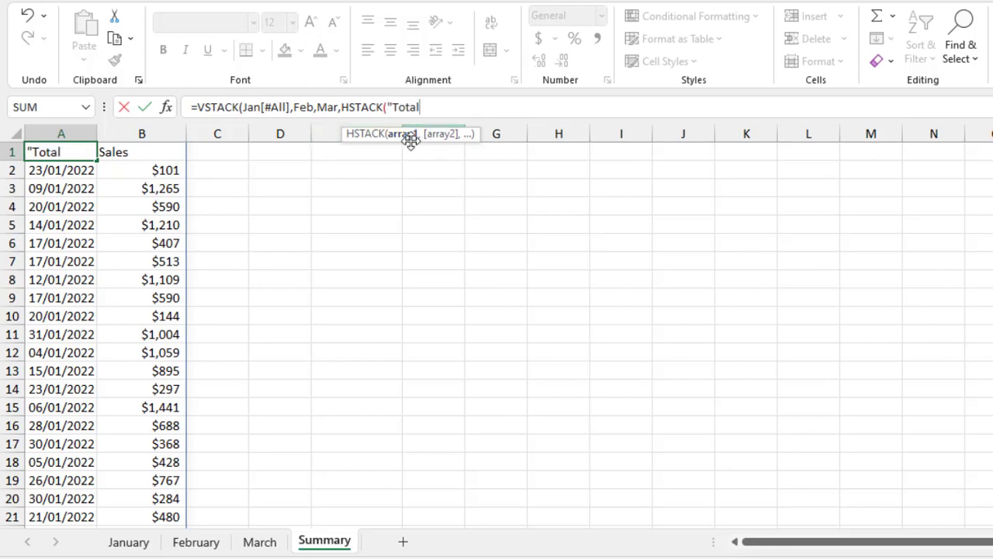
text(,)
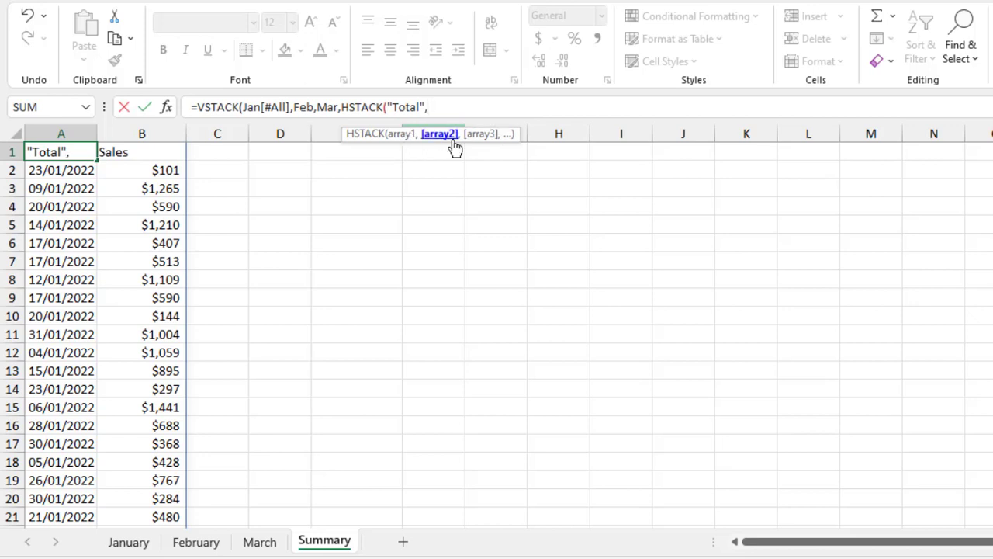
text(SUM()
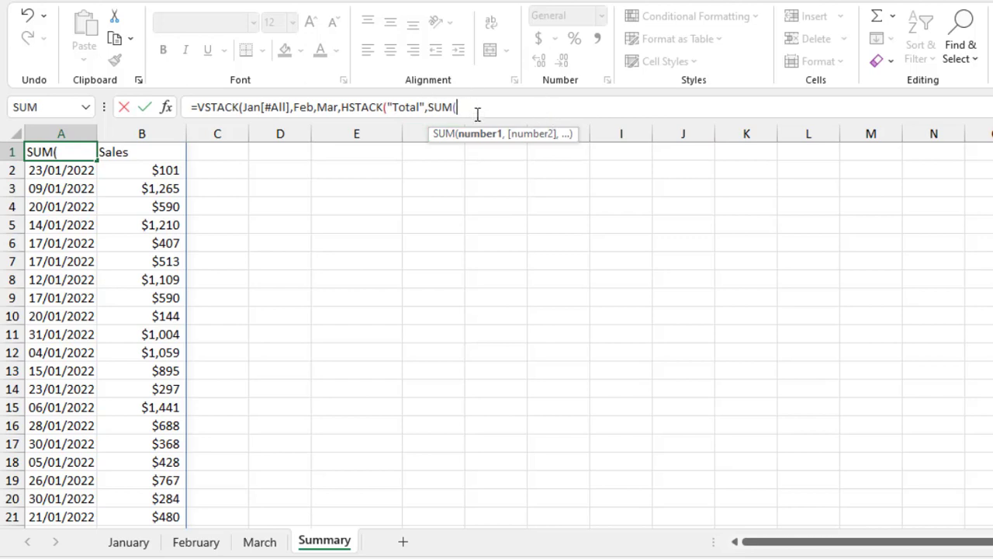
mouse_move(129, 542)
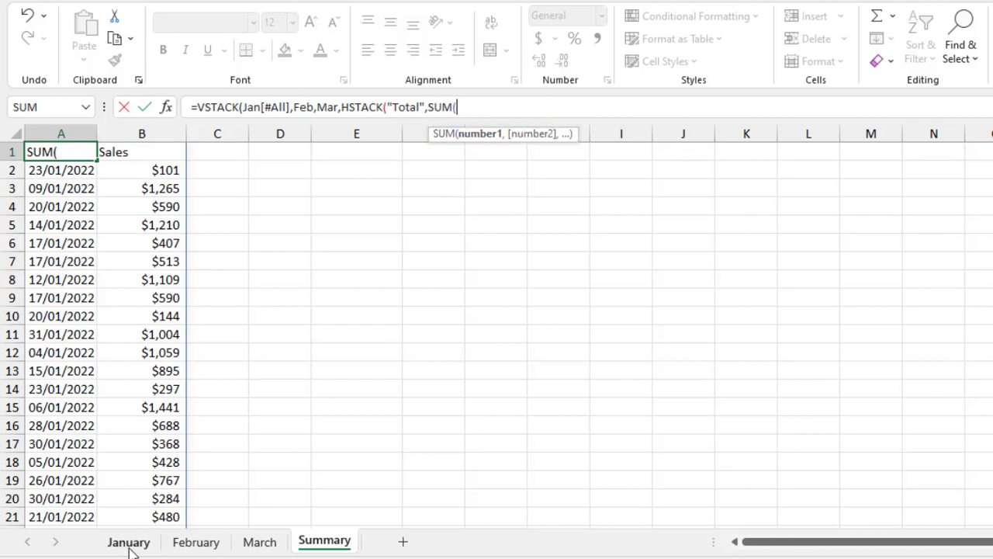
mouse_move(658, 74)
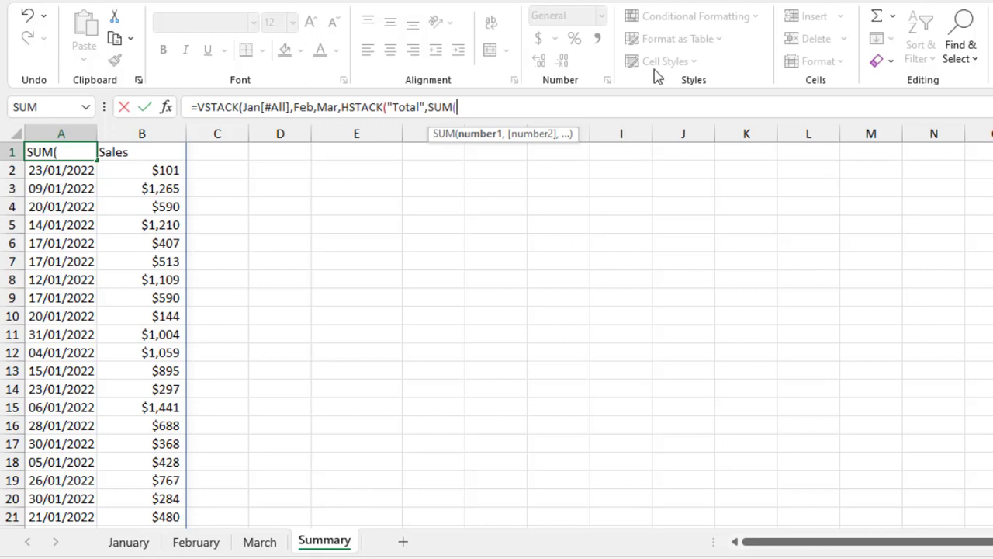
text(ja)
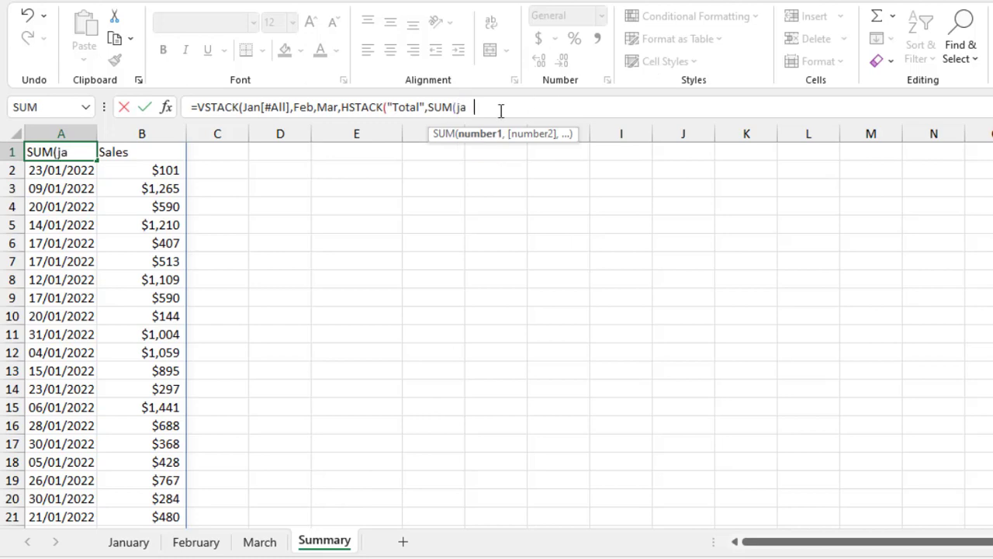
text([Sales)
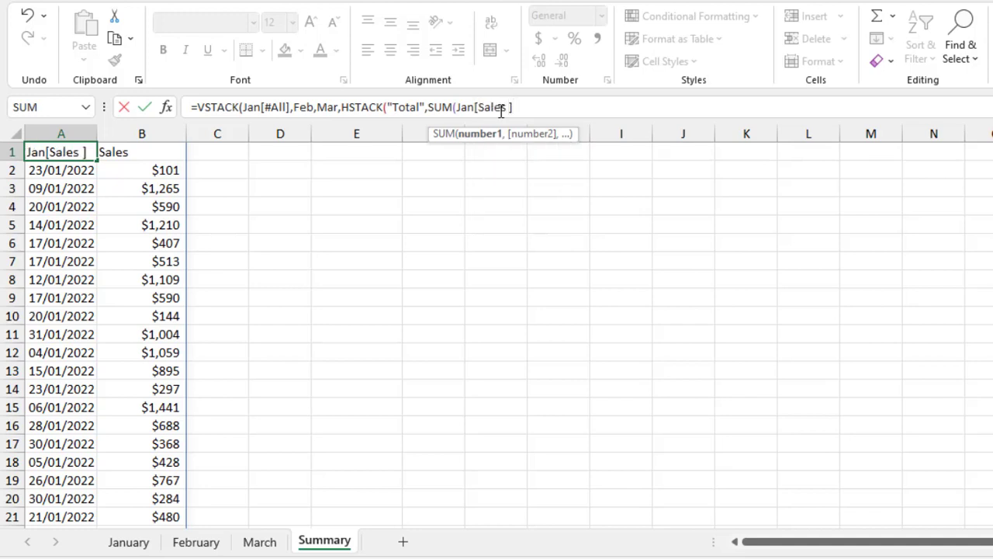
text(,)
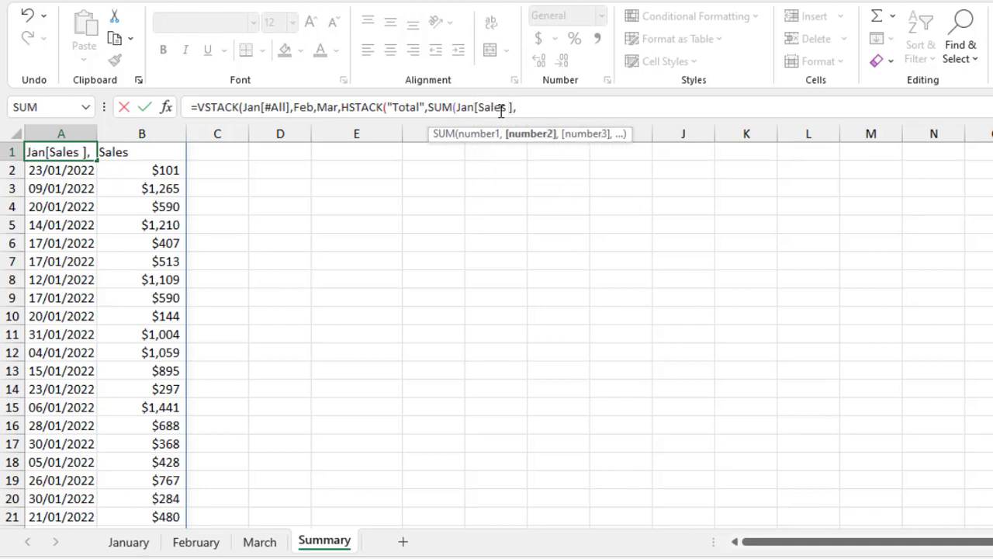
text(Feb[Sales)
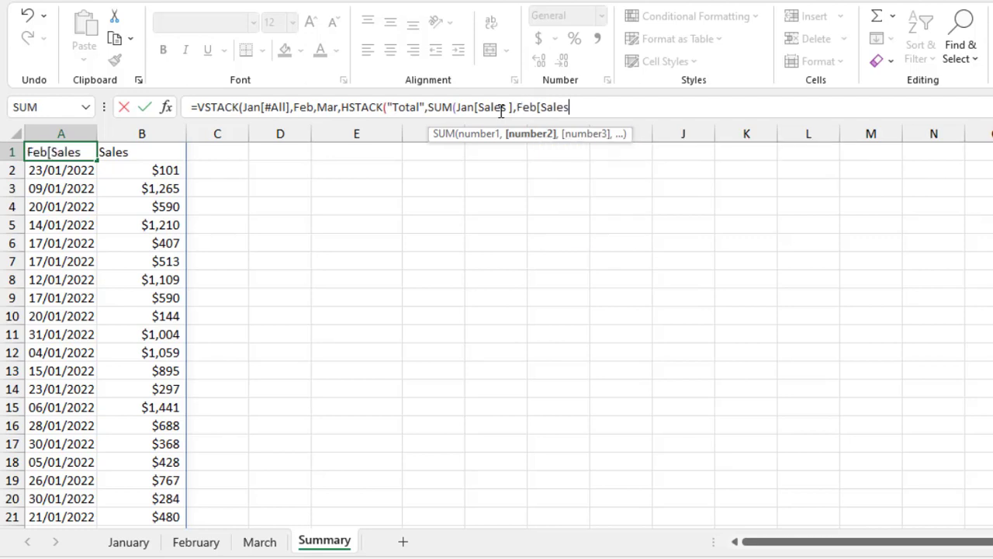
text(],)
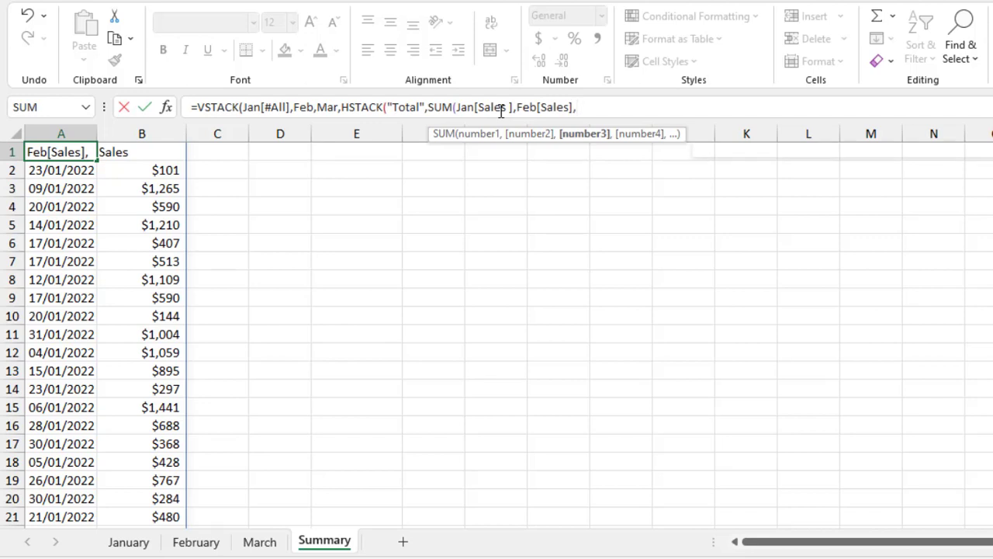
text(ma)
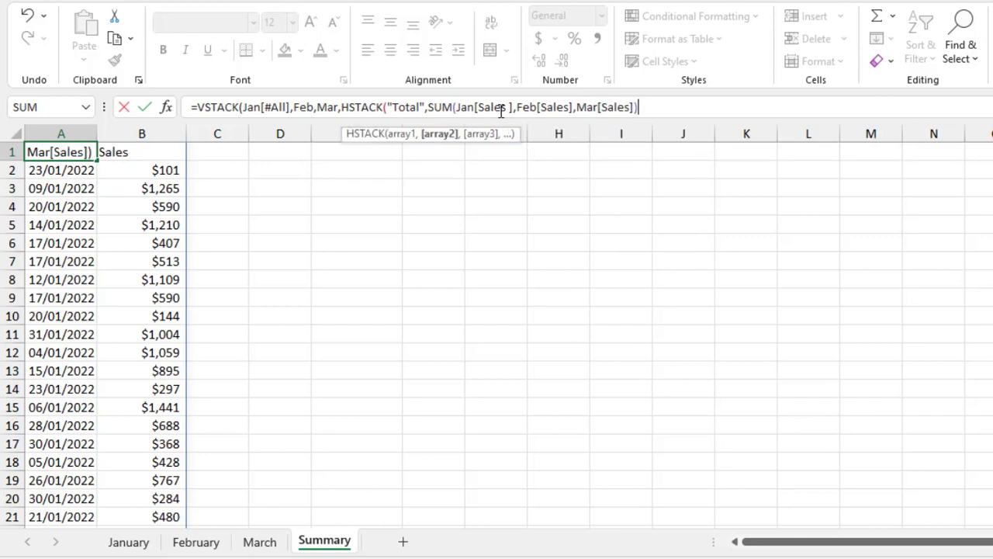
text())
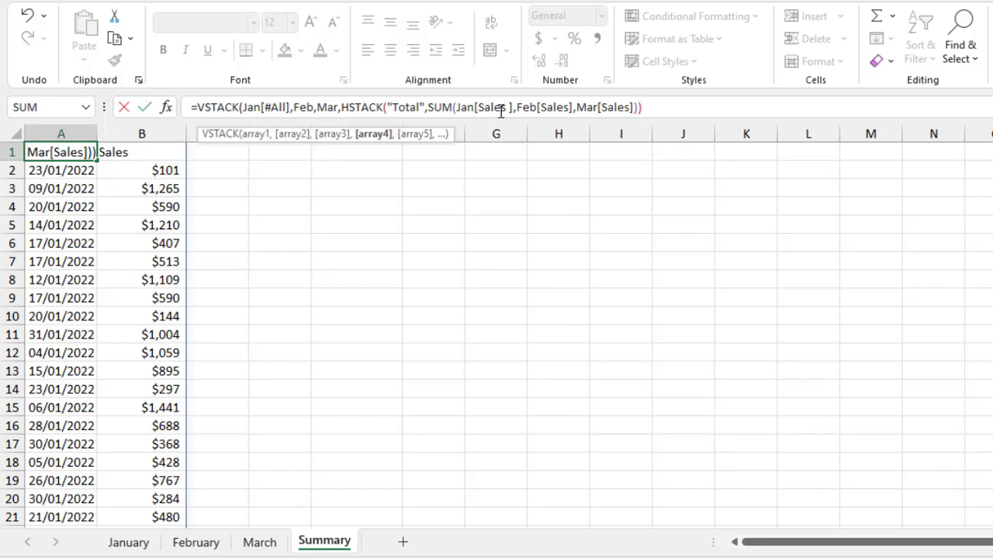
text())
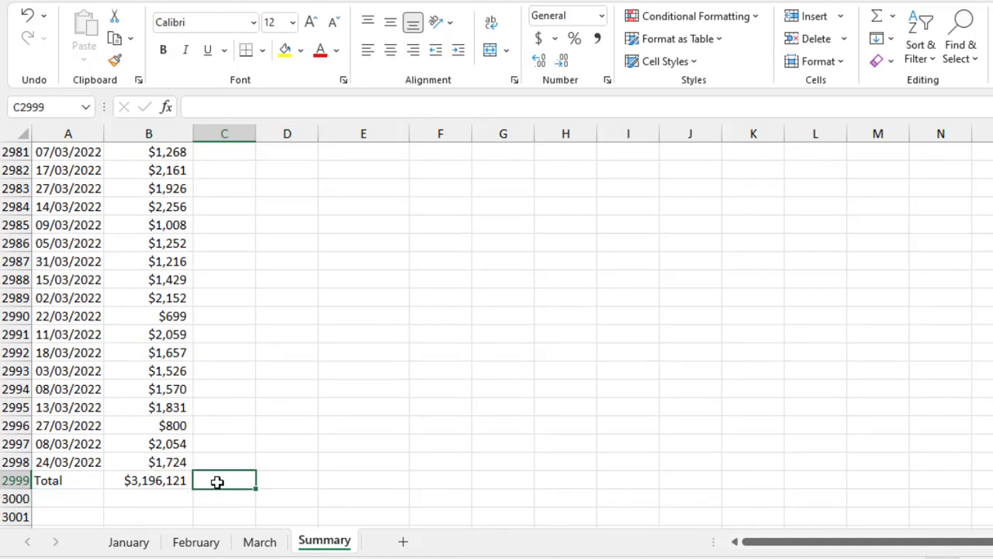
Step: Start a new formula with = in an empty column E cell beside the spilled stack
click(363, 298)
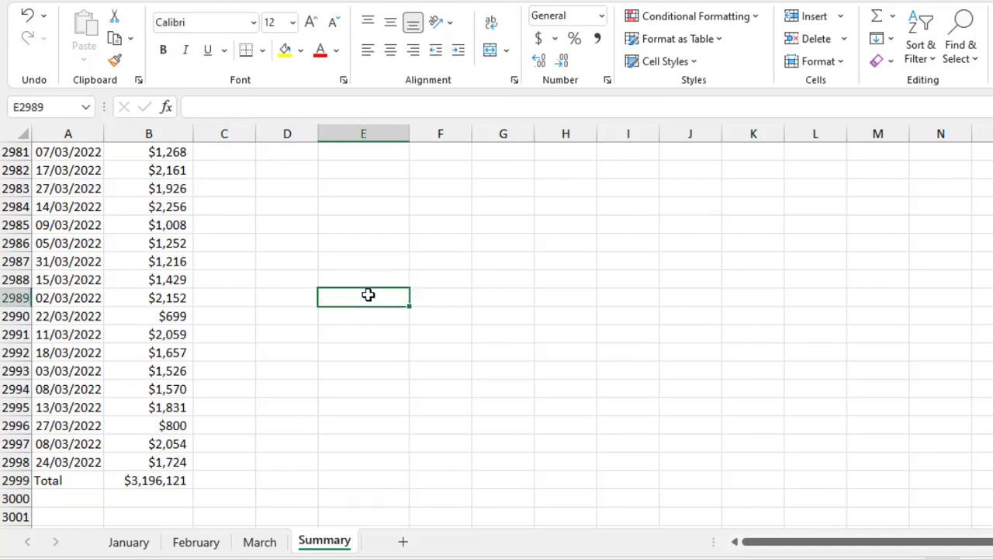
text(=)
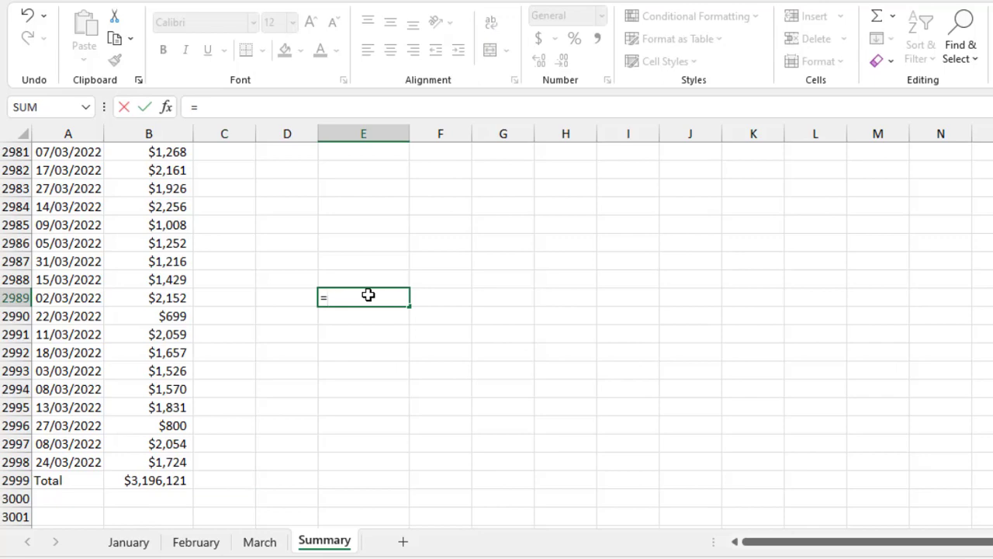
Step: Build a 3D SUM of Sales across January:March sheets giving $3,196,121.00, formatted as Currency
text(SUM()
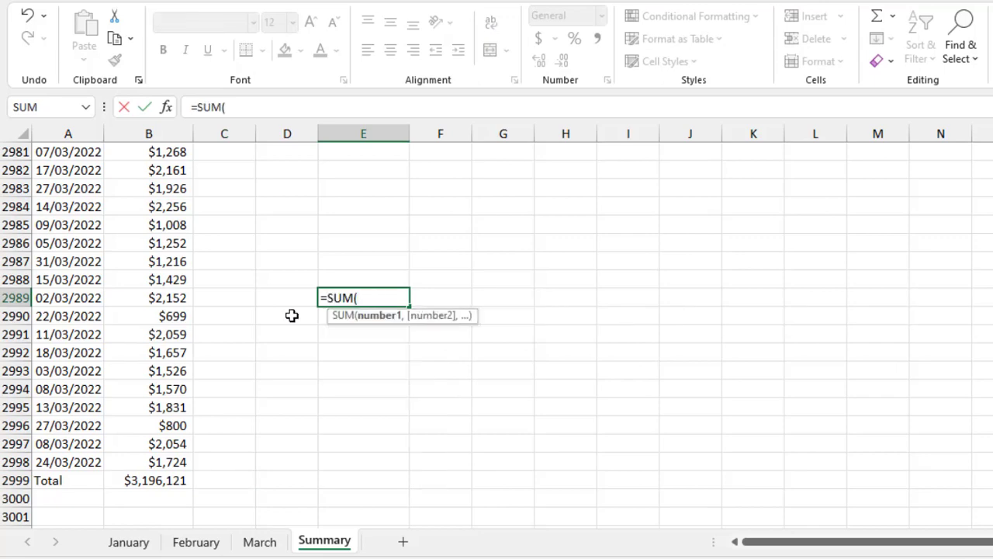
click(127, 542)
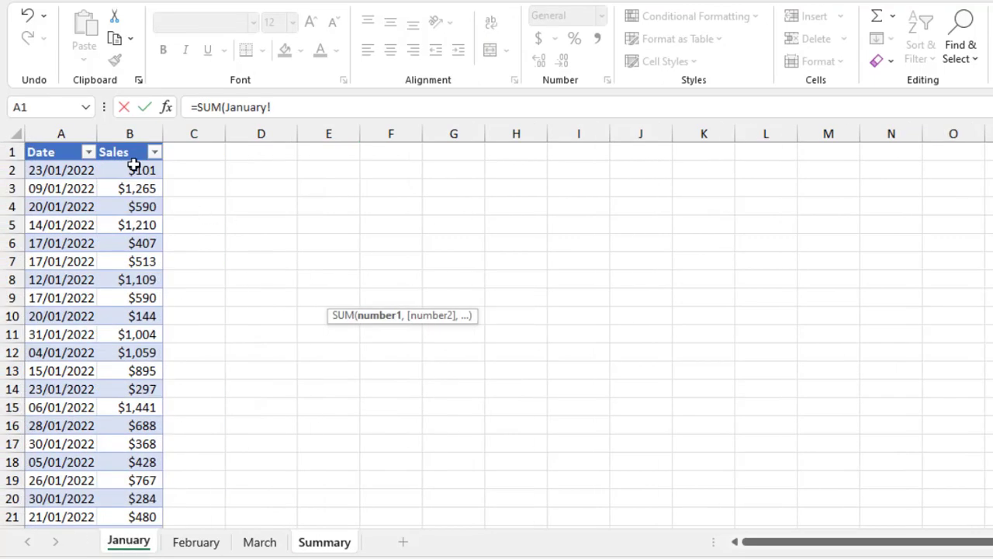
click(130, 152)
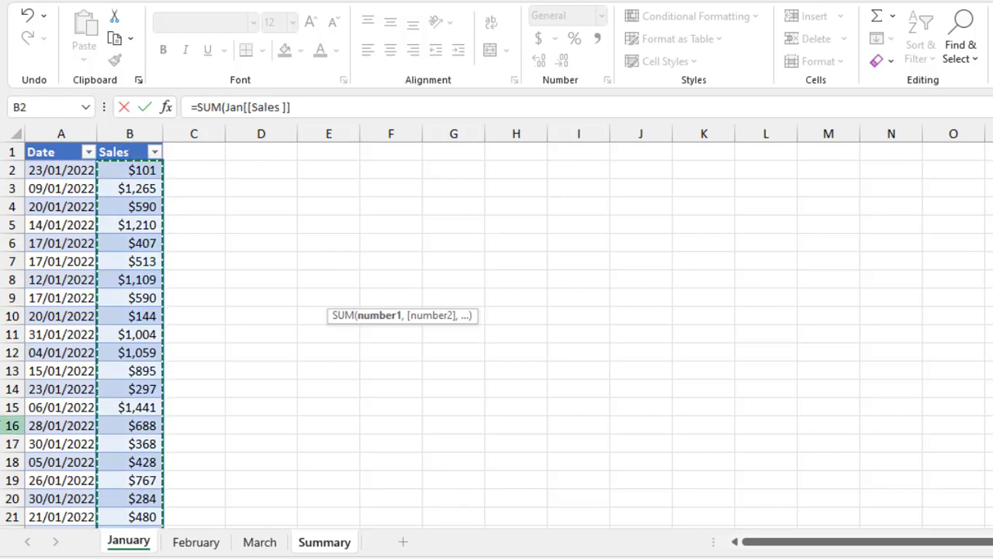
click(259, 541)
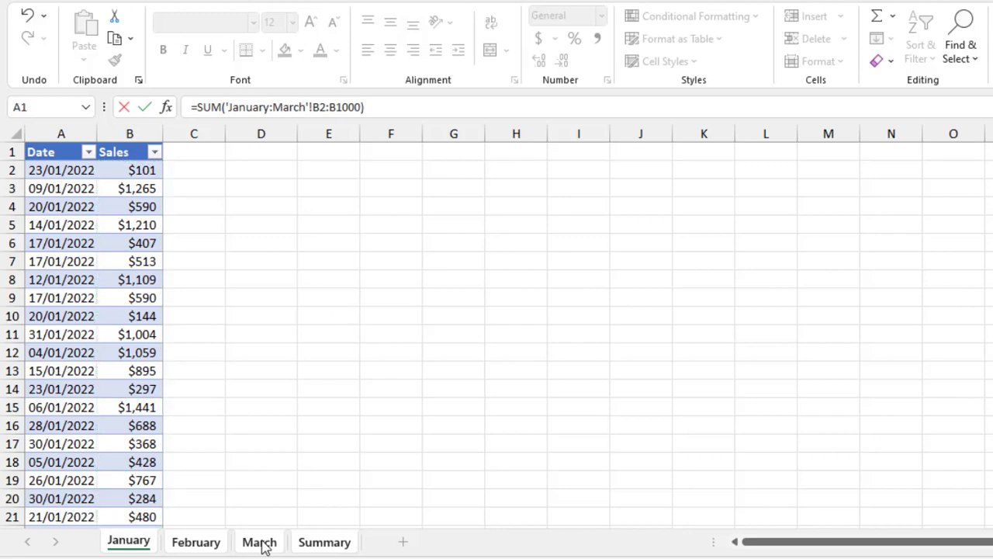
click(323, 541)
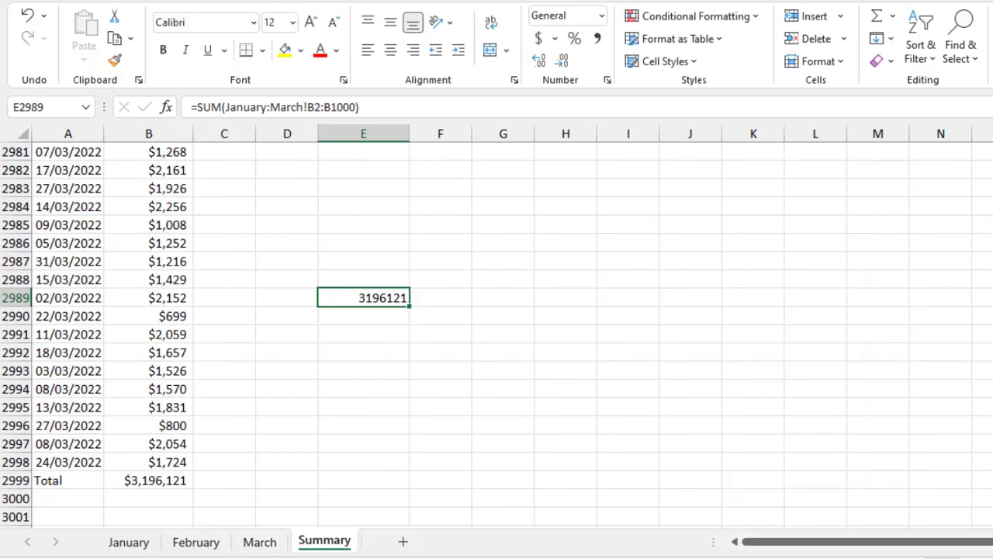
click(566, 16)
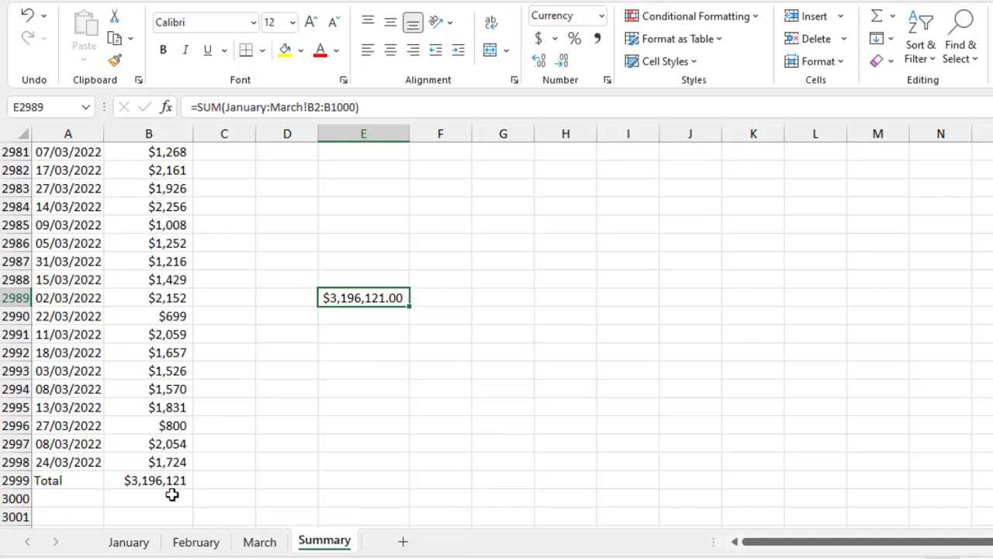